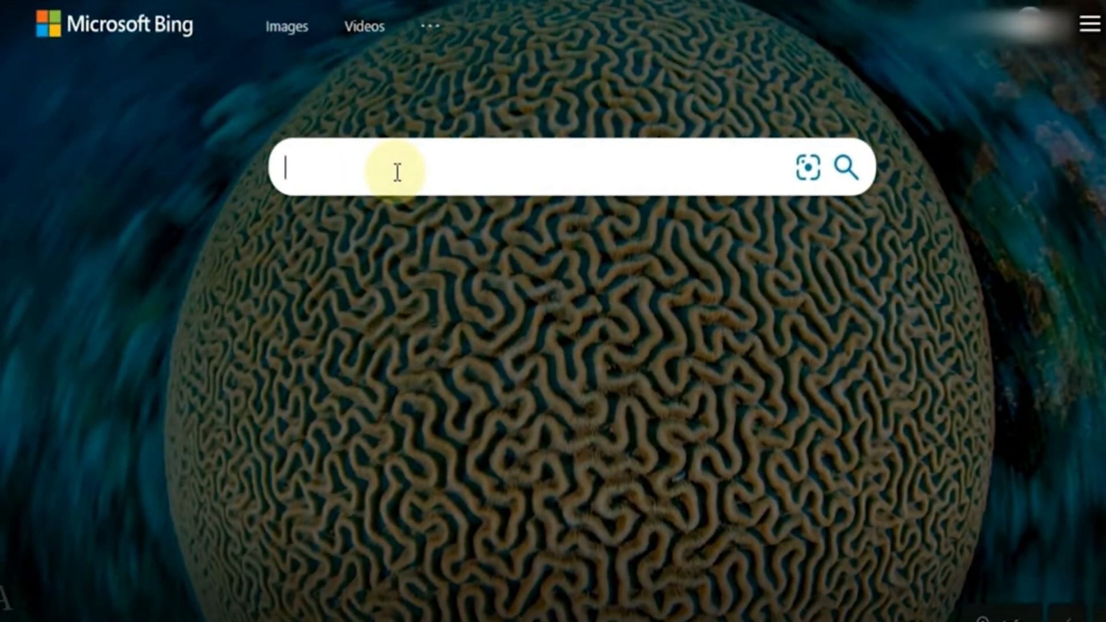
type("webmast")
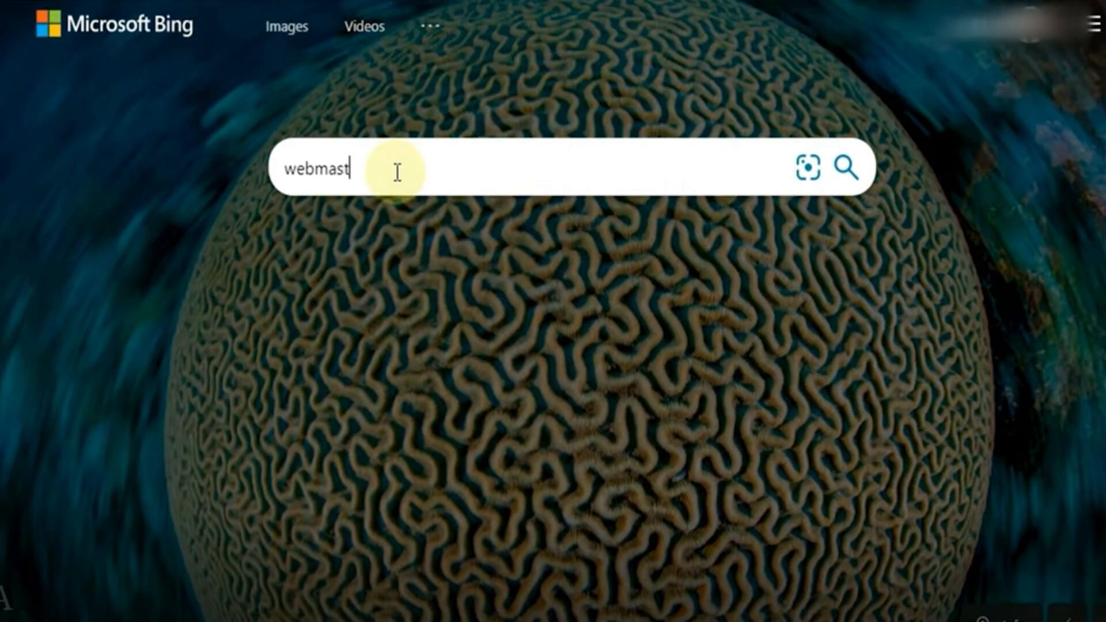